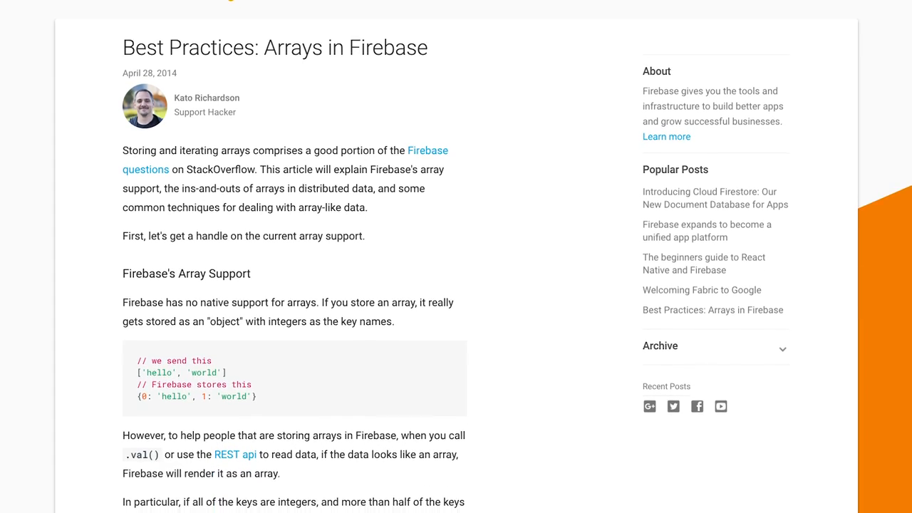
pyautogui.scroll(-3)
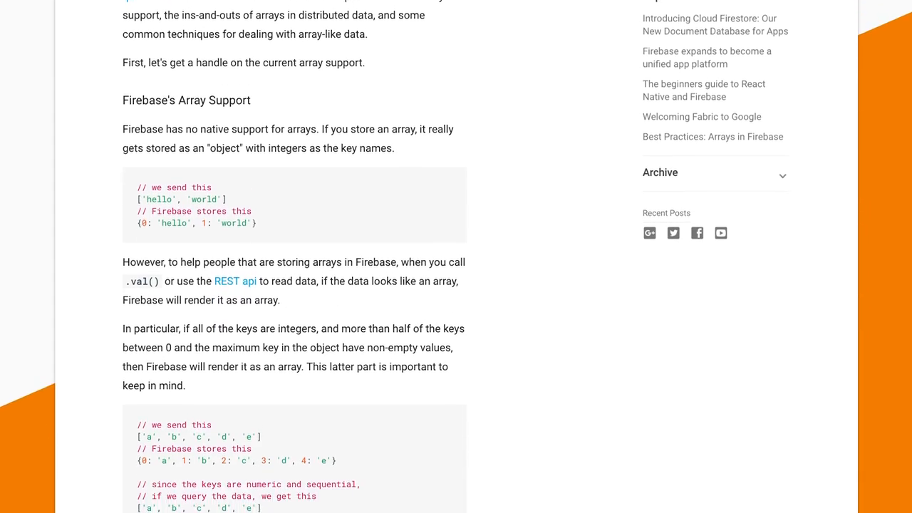